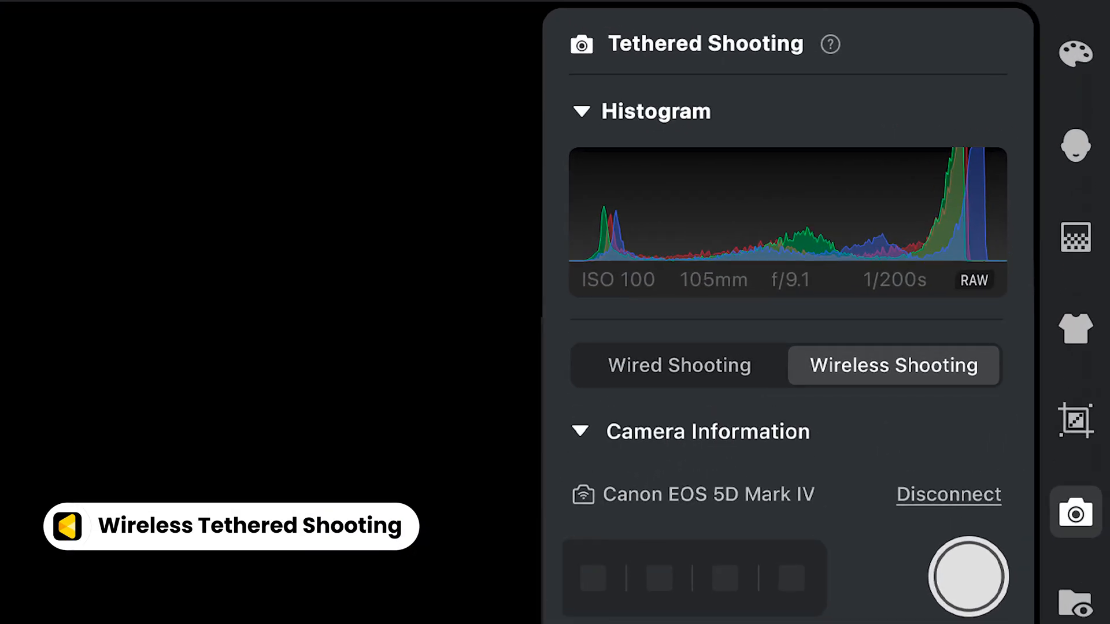
- Capture a portrait wirelessly from the tethered Canon EOS 5D Mark IV
{"action": "left_click", "coordinate": [893, 365]}
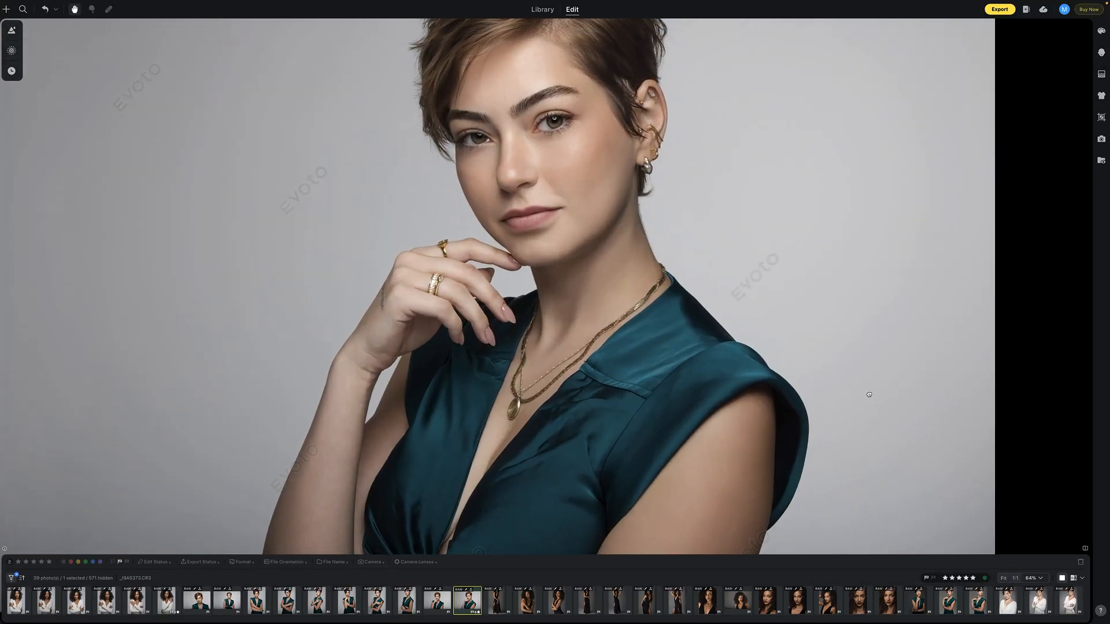
- Show the Library grid of the 'Evoto One' client shoot's 610 portraits
{"action": "left_click", "coordinate": [542, 10]}
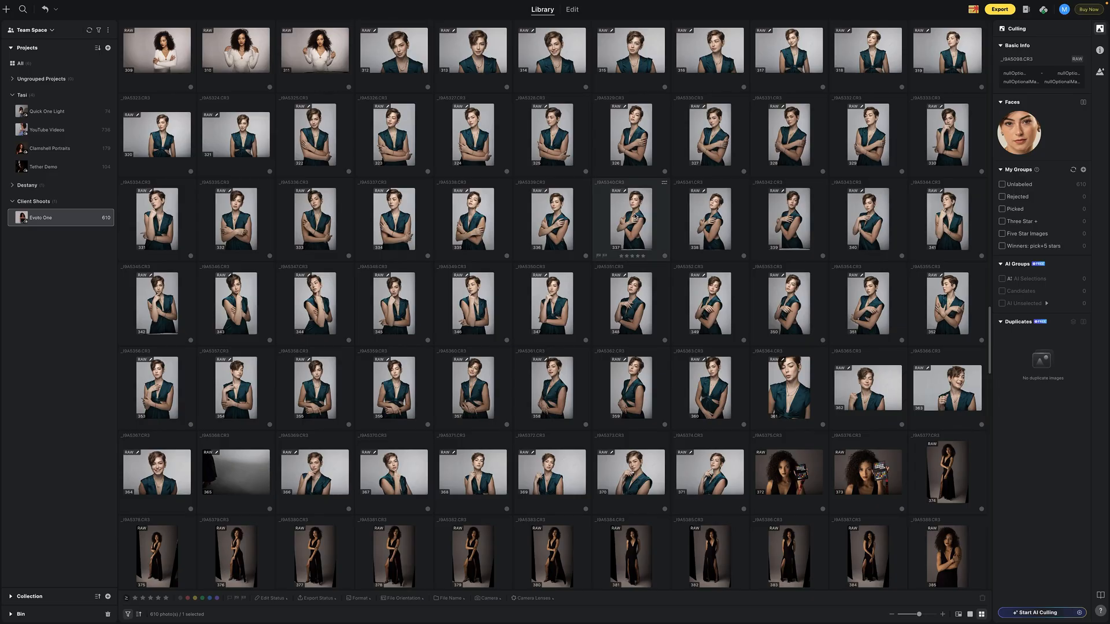
{"action": "mouse_move", "coordinate": [983, 537]}
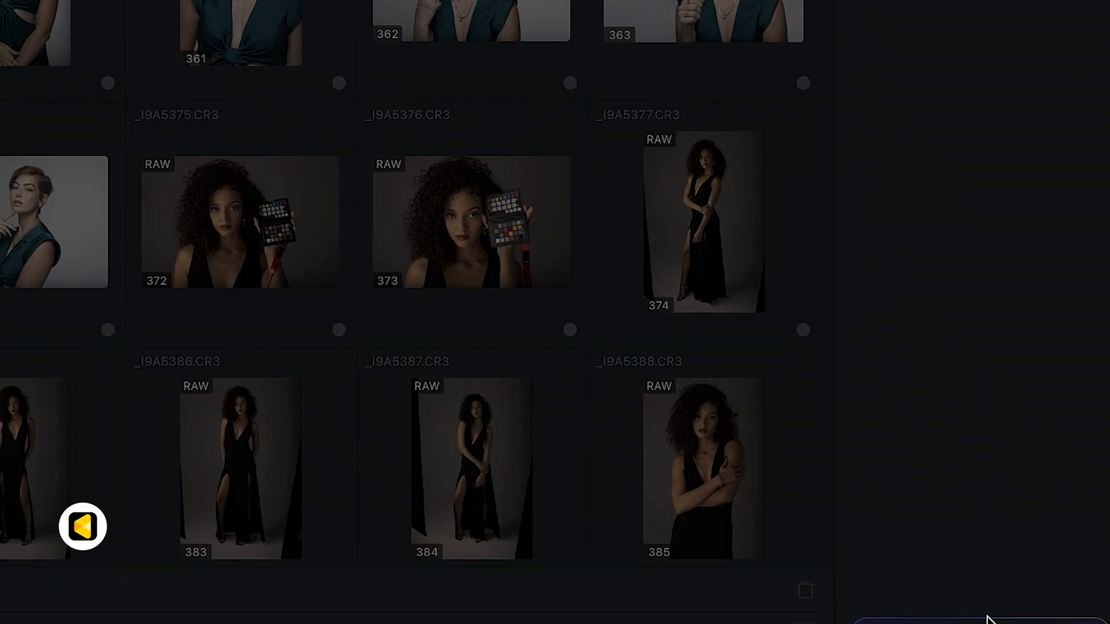
- Set culling to Portrait event type, Frontal Priority, High exposure sensitivity and Auto Tag of picks
{"action": "left_click", "coordinate": [81, 525]}
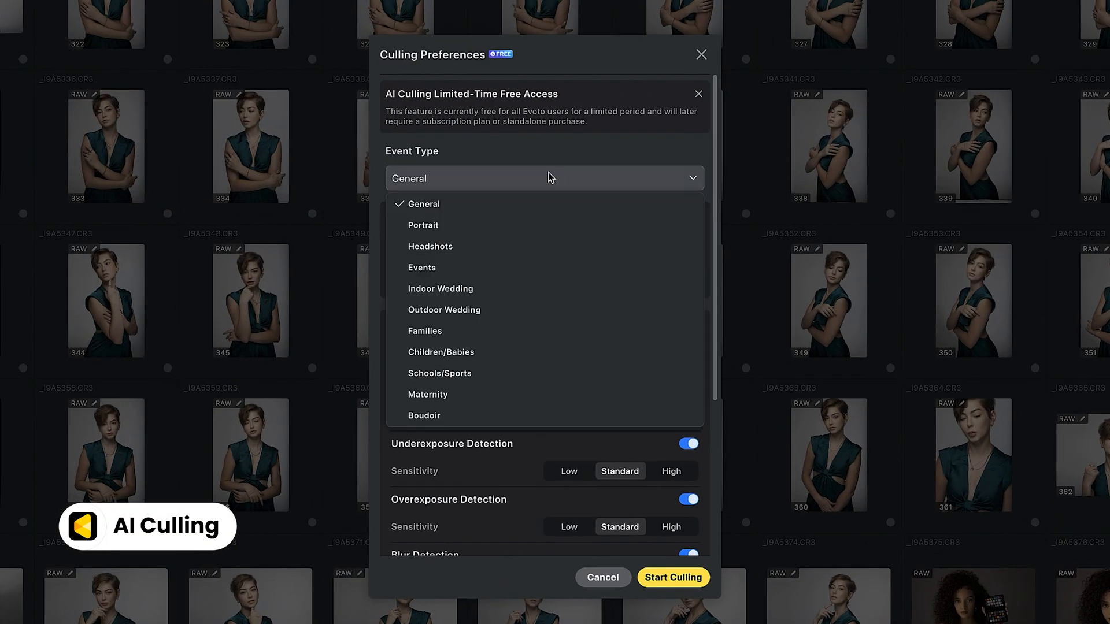
{"action": "left_click", "coordinate": [423, 225]}
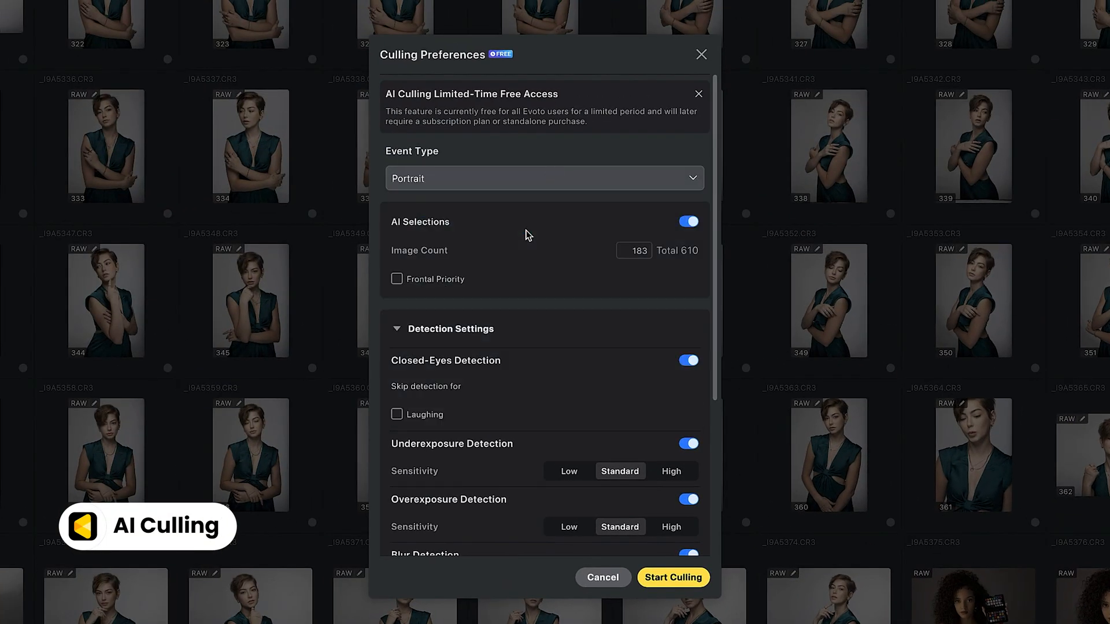
{"action": "left_click", "coordinate": [397, 279]}
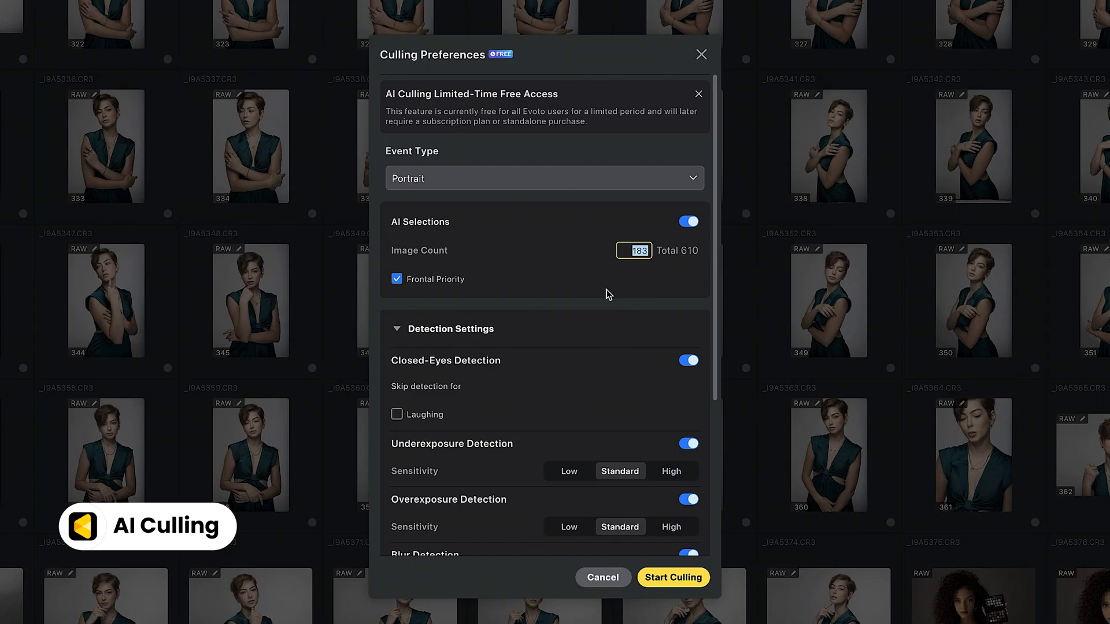
{"action": "scroll", "scroll_direction": "down", "scroll_amount": 3}
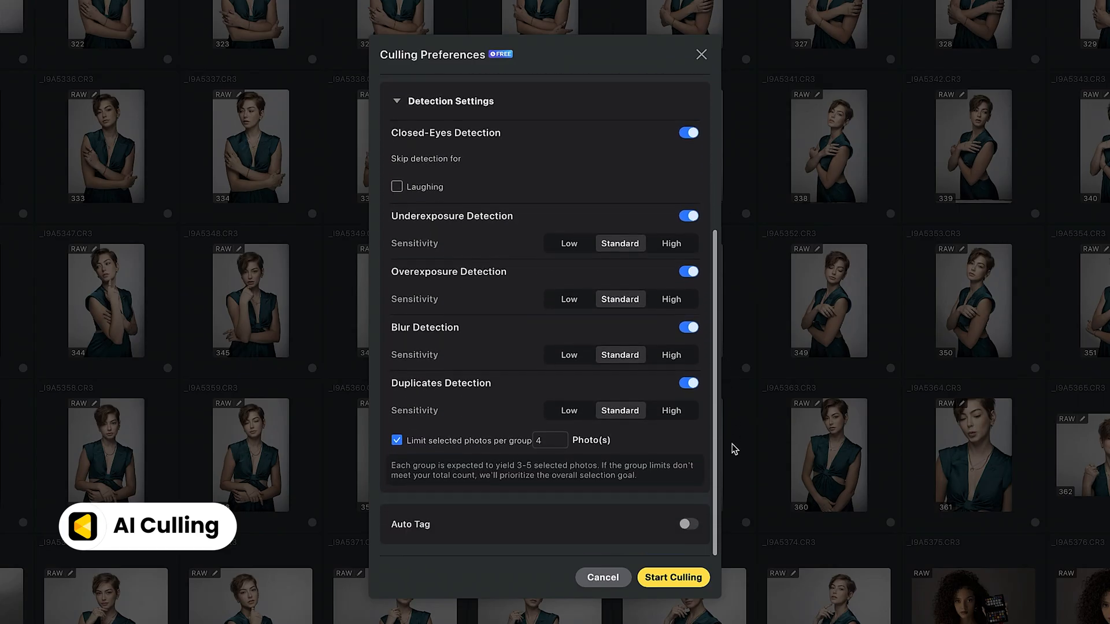
{"action": "left_click", "coordinate": [671, 244]}
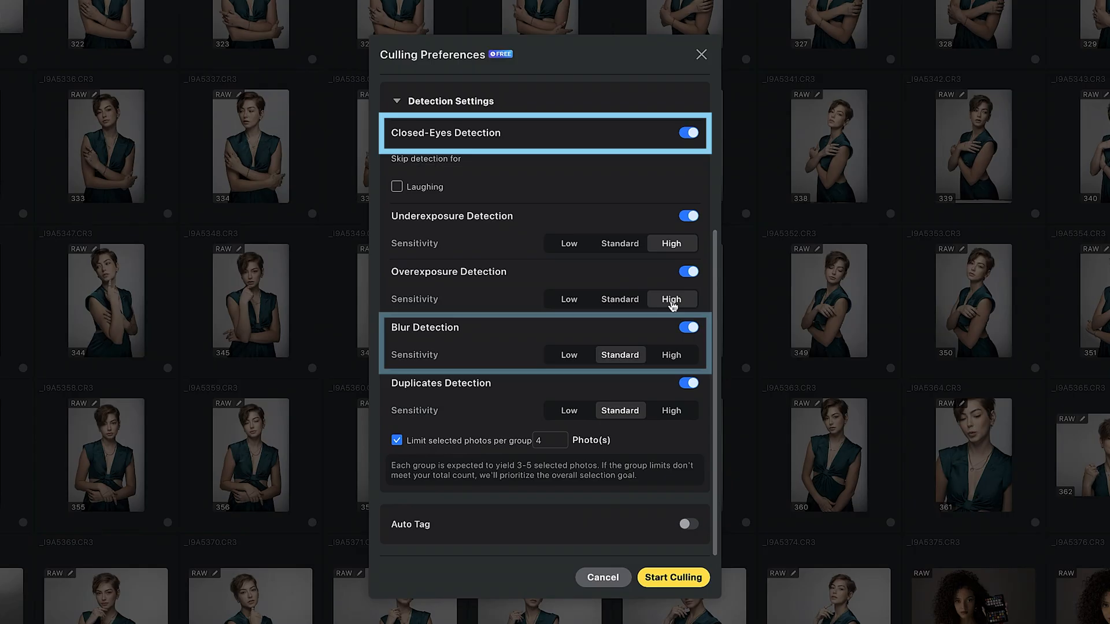
{"action": "mouse_move", "coordinate": [707, 485]}
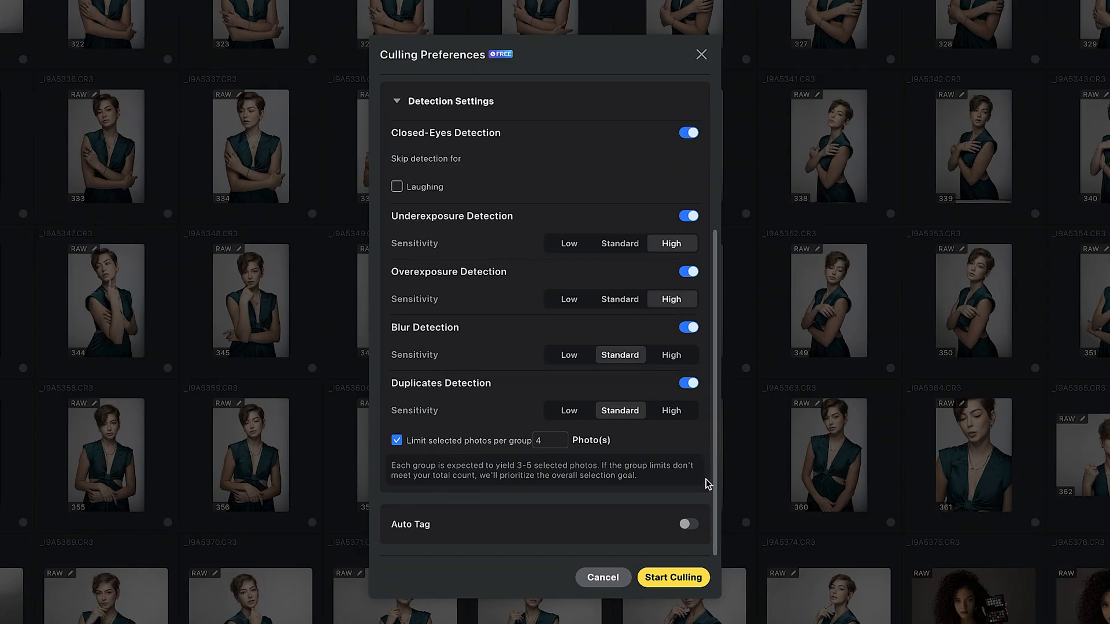
{"action": "left_click", "coordinate": [687, 523]}
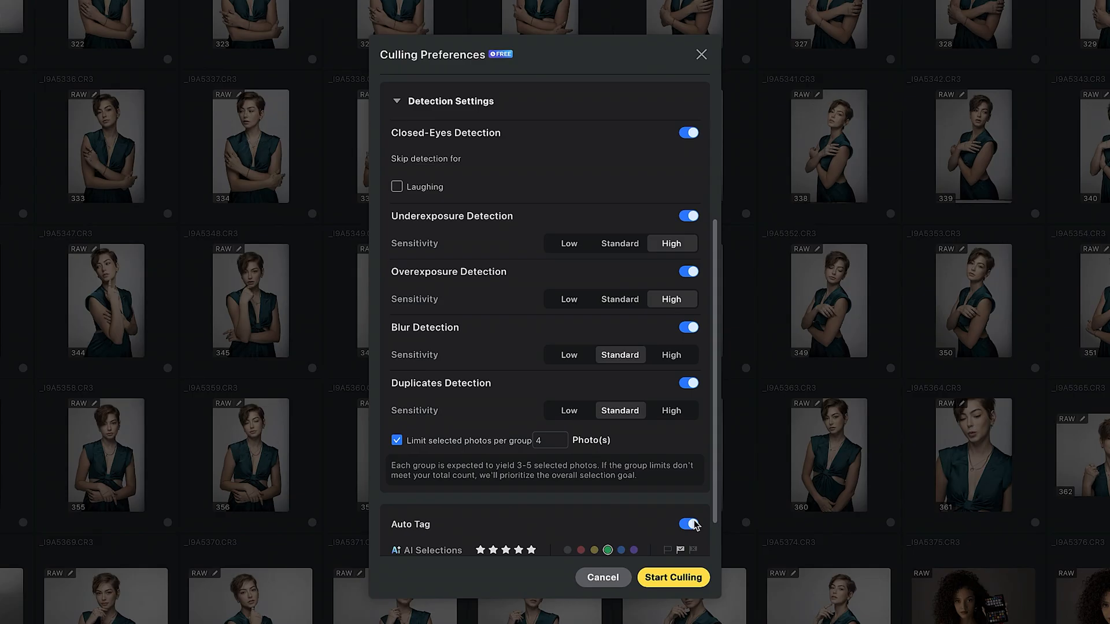
{"action": "scroll", "scroll_direction": "down", "scroll_amount": 3}
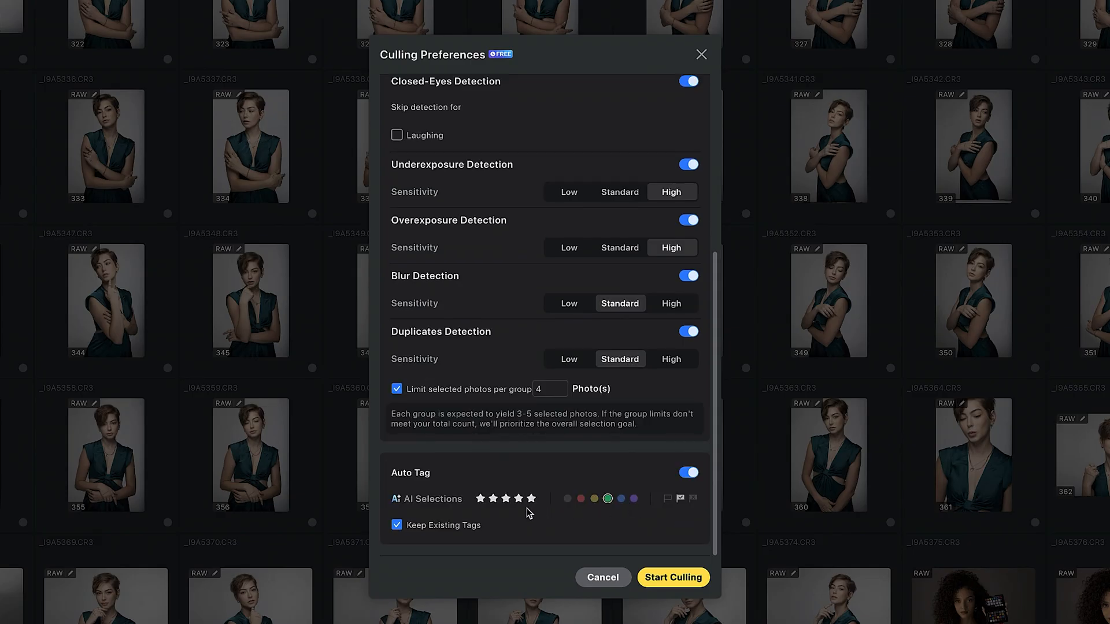
{"action": "left_click", "coordinate": [505, 498]}
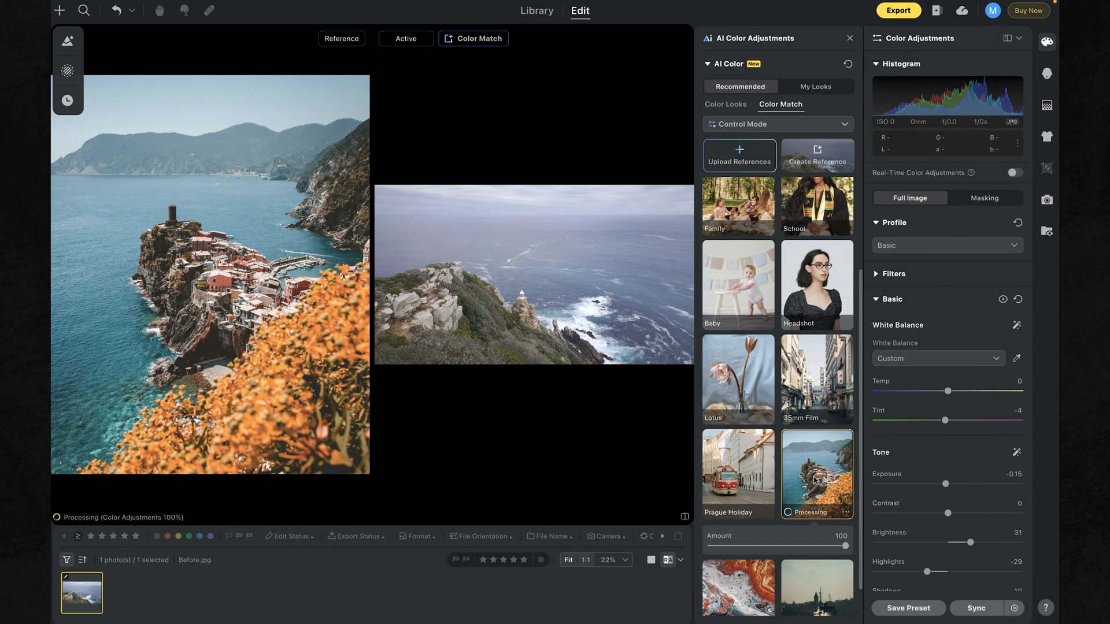
- Color-match the grey lighthouse photo to the 'End of the world' seaside reference
{"action": "left_click", "coordinate": [816, 474]}
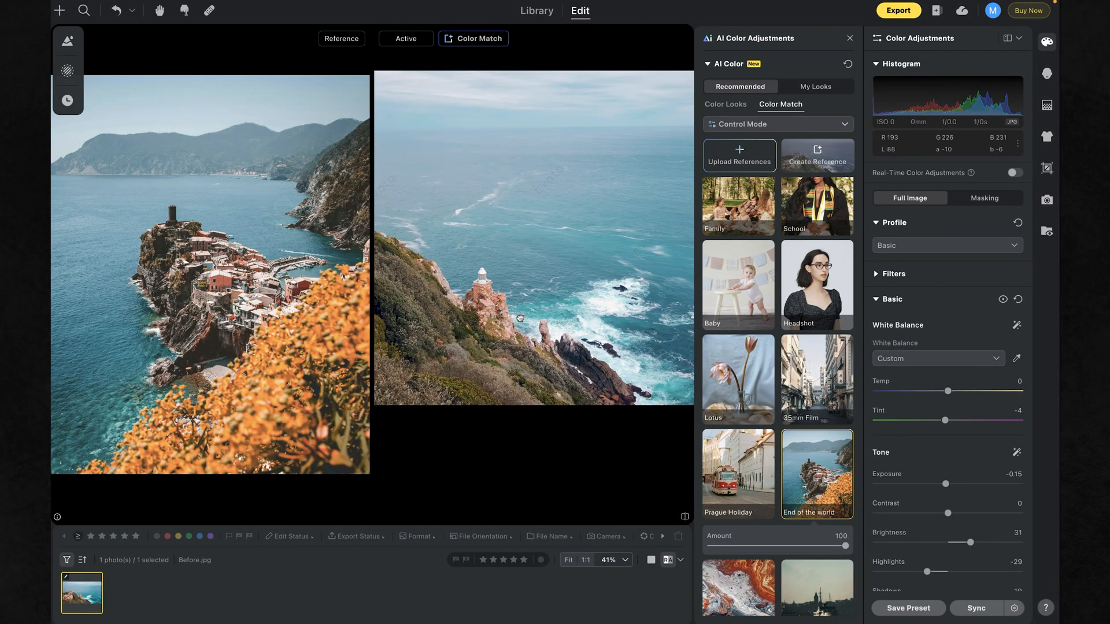
{"action": "left_click", "coordinate": [775, 125]}
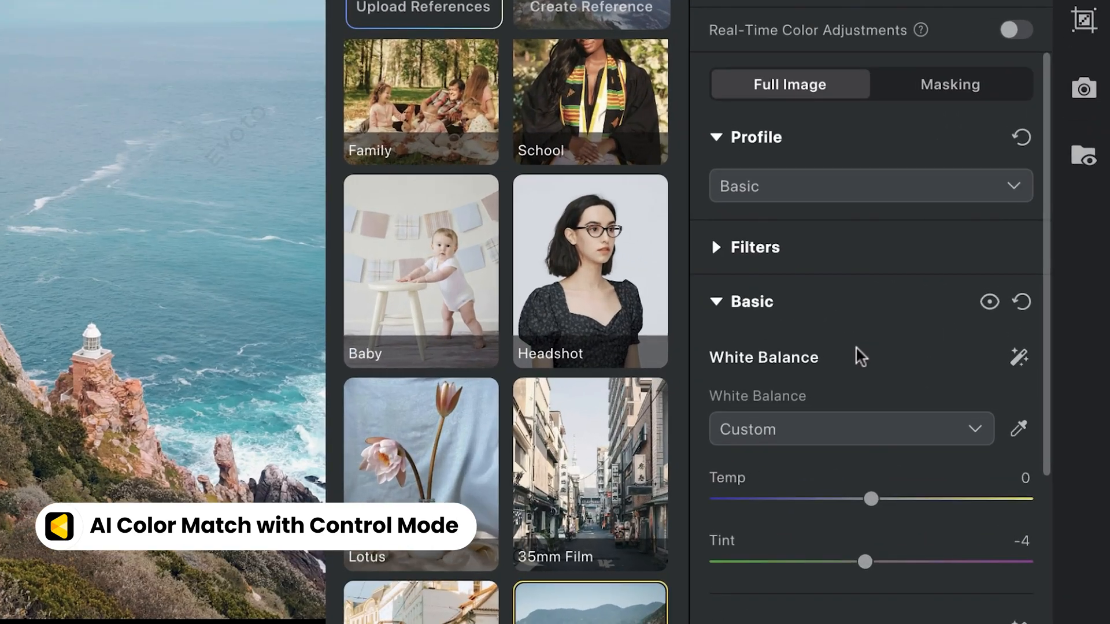
{"action": "scroll", "scroll_direction": "down", "scroll_amount": 3}
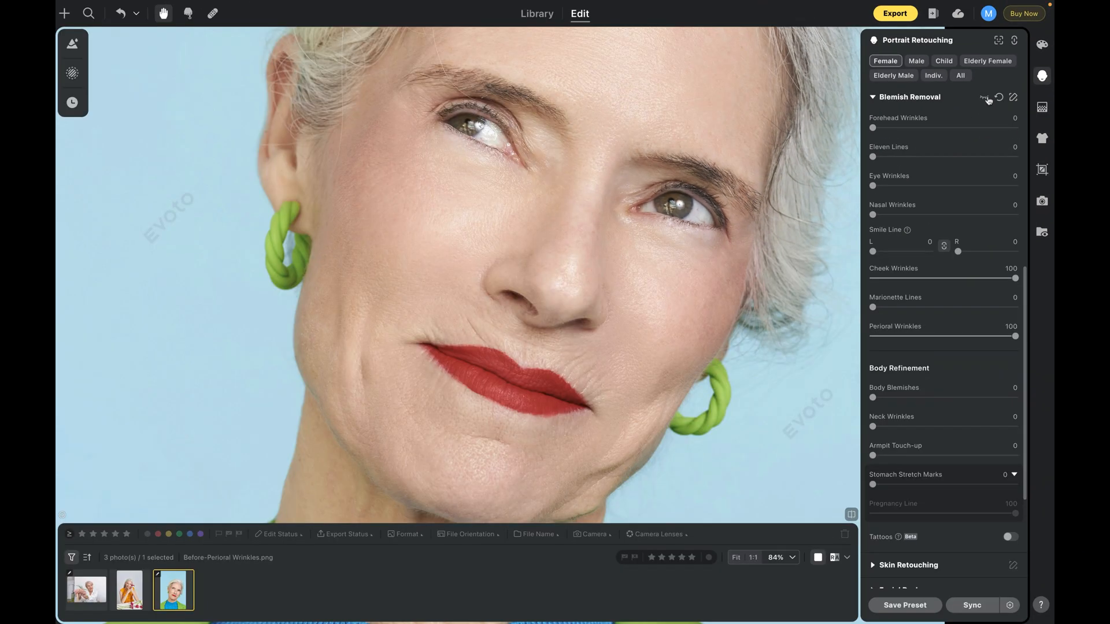
- Apply Cheek Wrinkles and Perioral Wrinkles removal at 100 on the older woman's portrait
{"action": "left_click", "coordinate": [984, 97]}
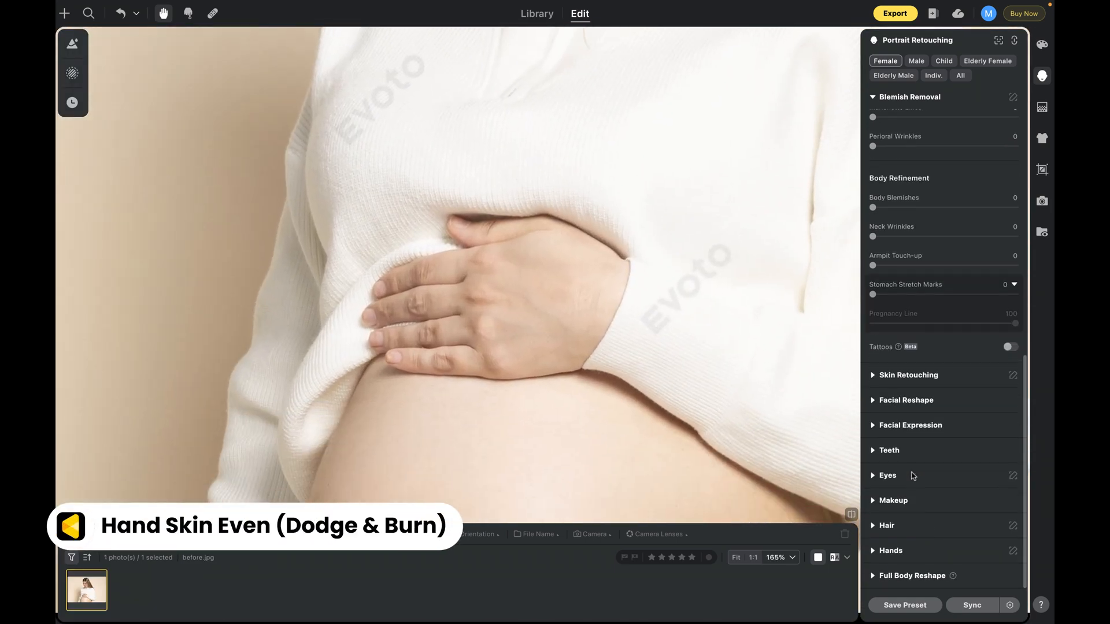
- Even out the hand's skin tone with the Hands dodge & burn retouch
{"action": "left_click", "coordinate": [890, 550]}
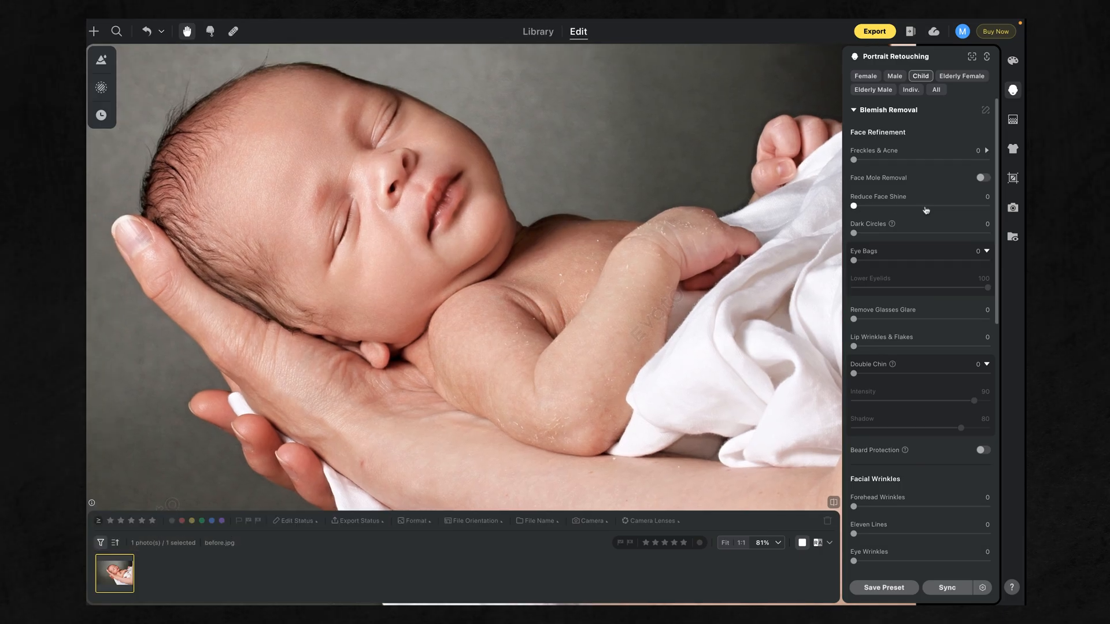
- Review the Child preset's Blemish Removal settings on the newborn photo
{"action": "scroll", "scroll_direction": "down", "scroll_amount": 3}
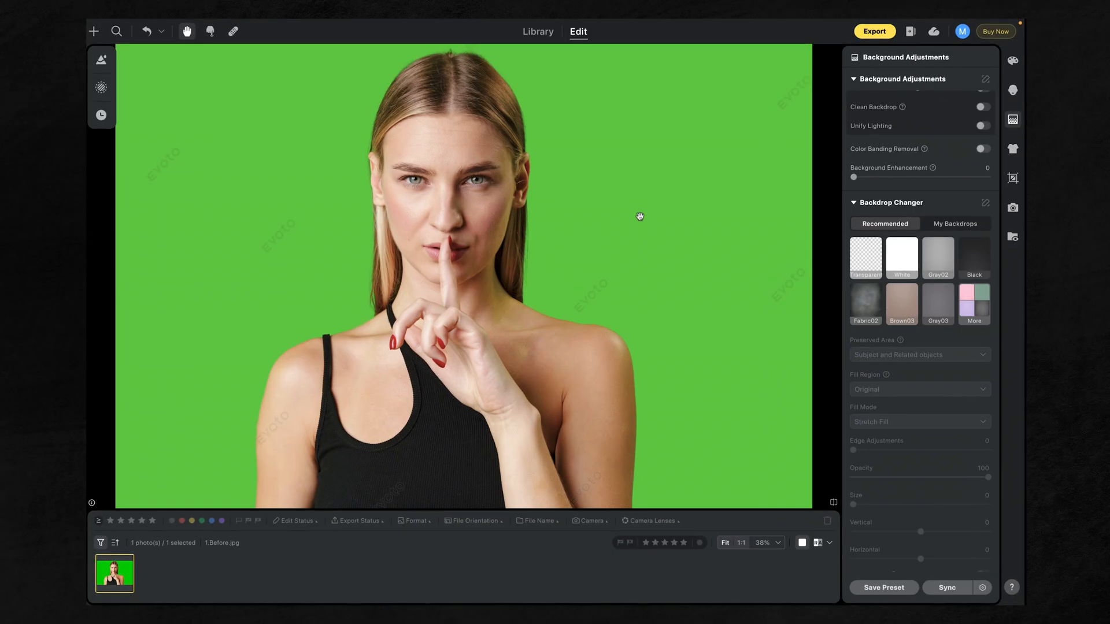
- Replace the green screen with the sunset beach image from My Backdrops
{"action": "left_click", "coordinate": [902, 258]}
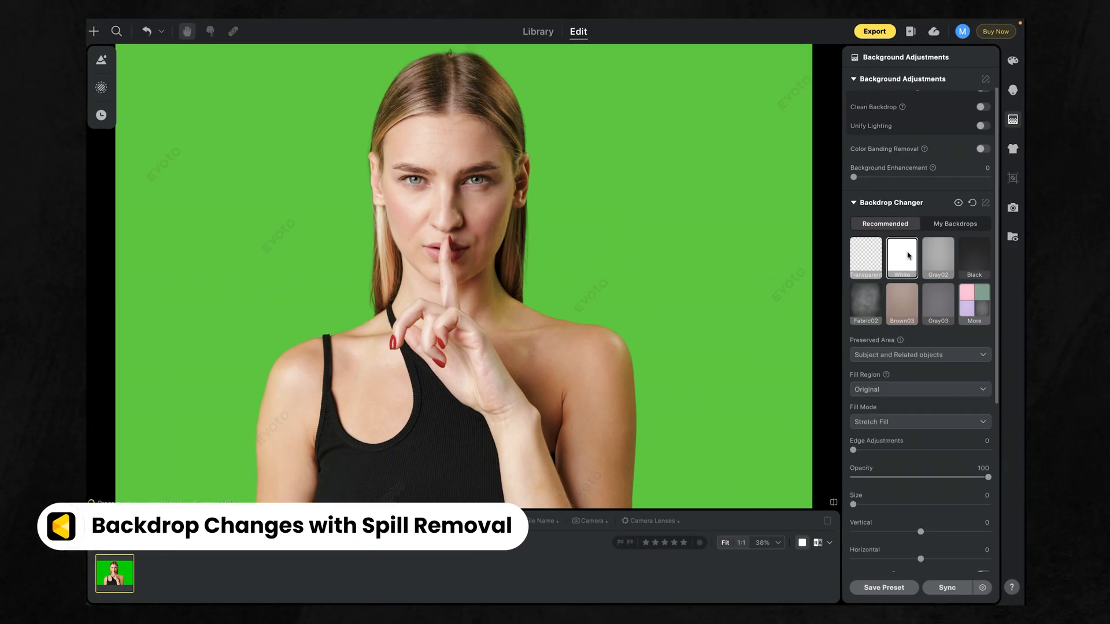
{"action": "left_click", "coordinate": [954, 223]}
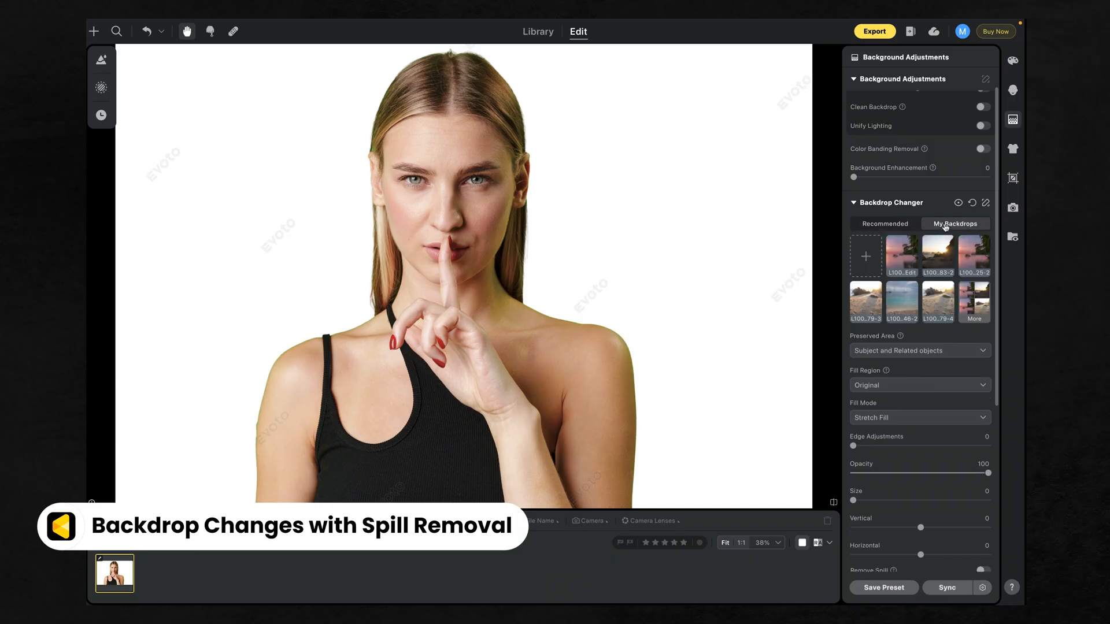
{"action": "left_click", "coordinate": [902, 254]}
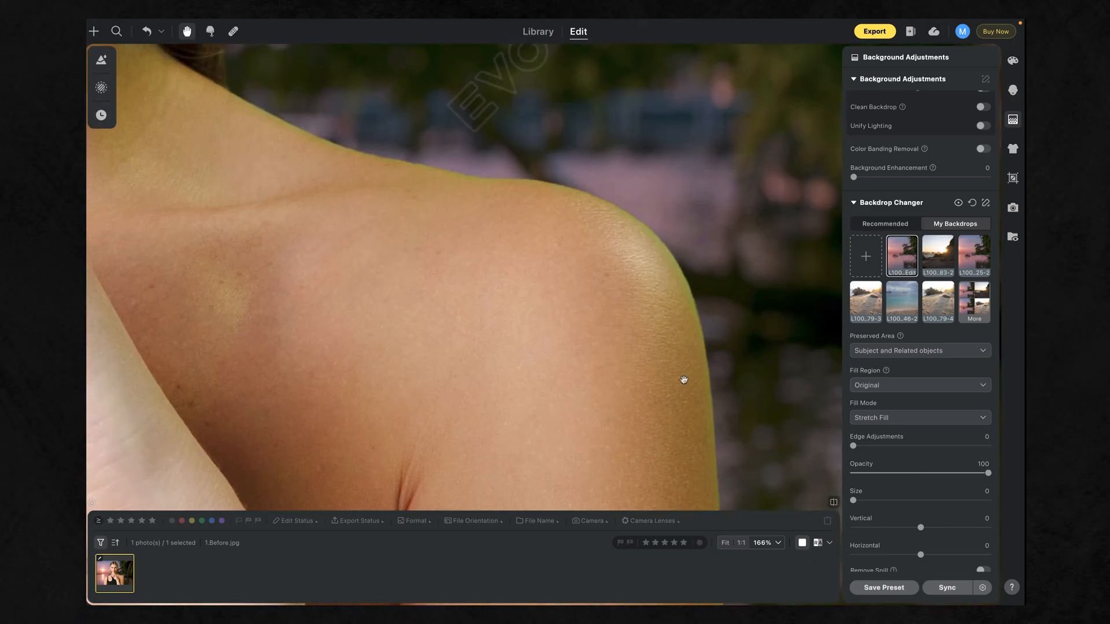
- Enable Remove Spill to clear green tint from the woman, toggling off briefly to compare
{"action": "scroll", "scroll_direction": "down", "scroll_amount": 3}
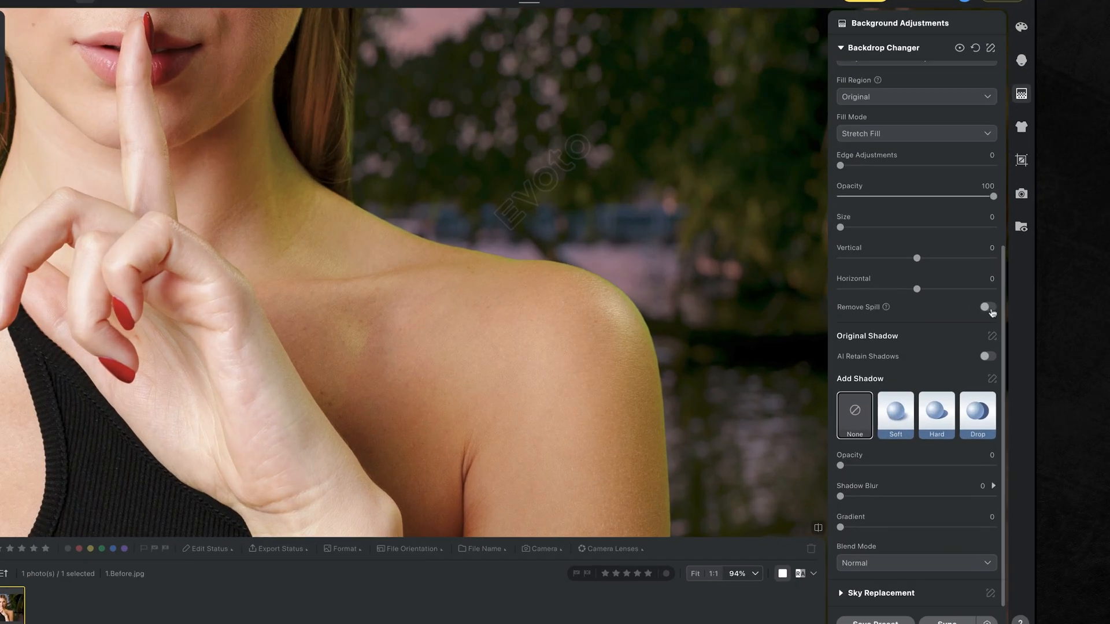
{"action": "left_click", "coordinate": [986, 309]}
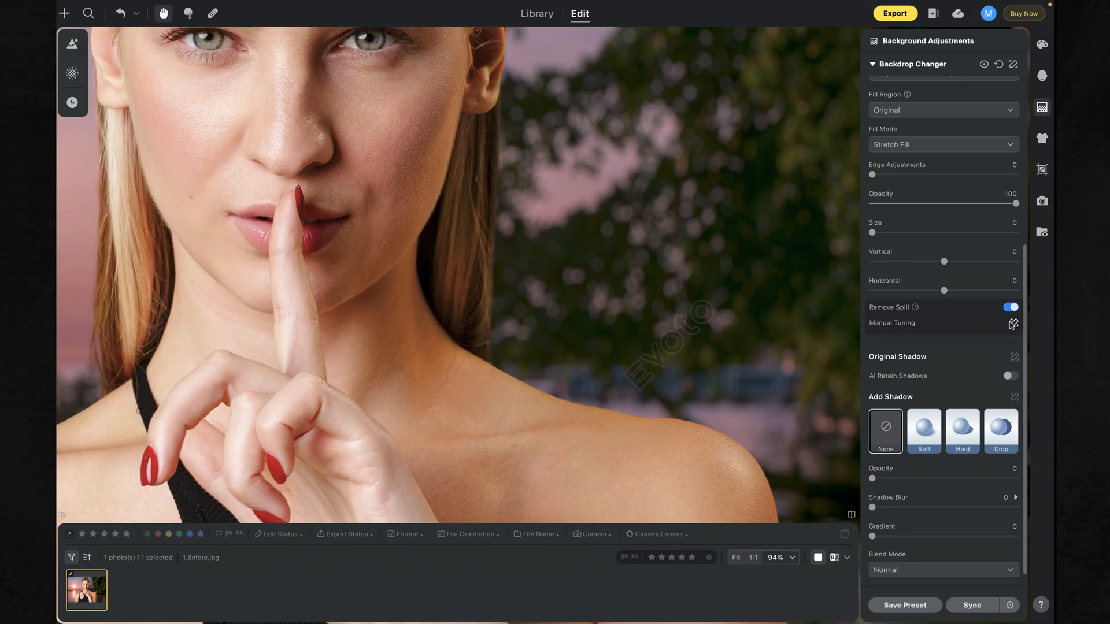
{"action": "left_click", "coordinate": [1009, 306]}
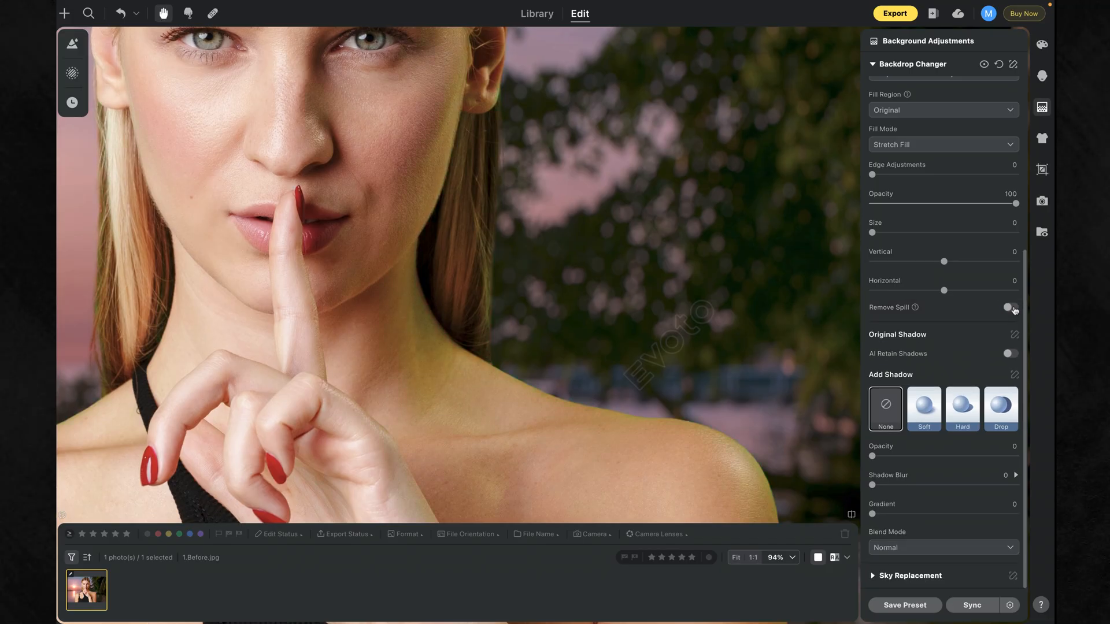
{"action": "left_click", "coordinate": [1008, 308]}
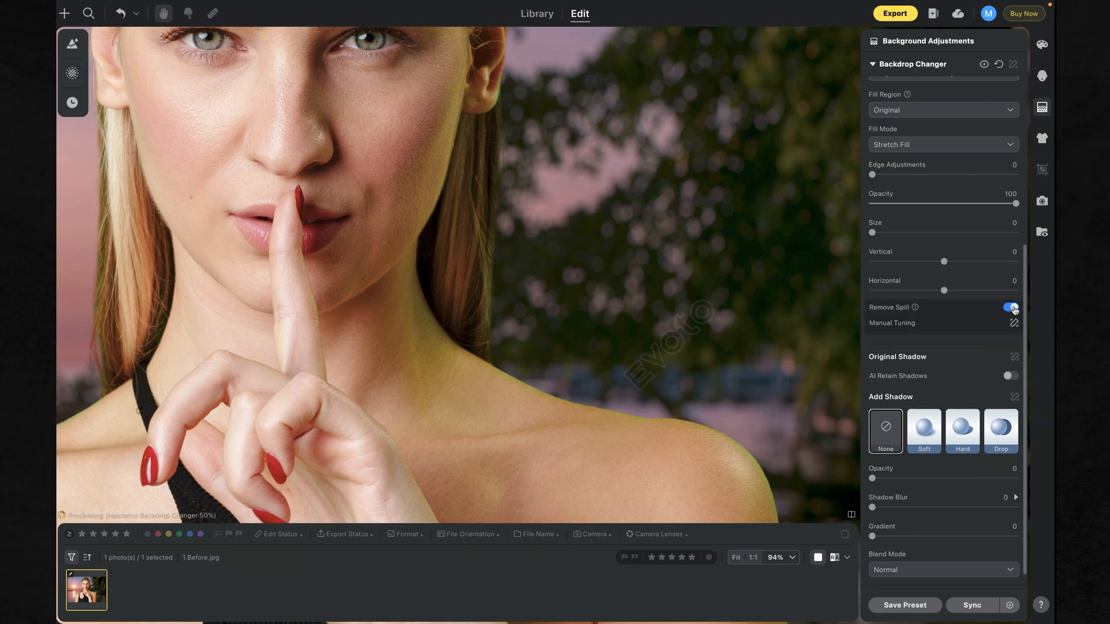
{"action": "left_click", "coordinate": [1010, 307]}
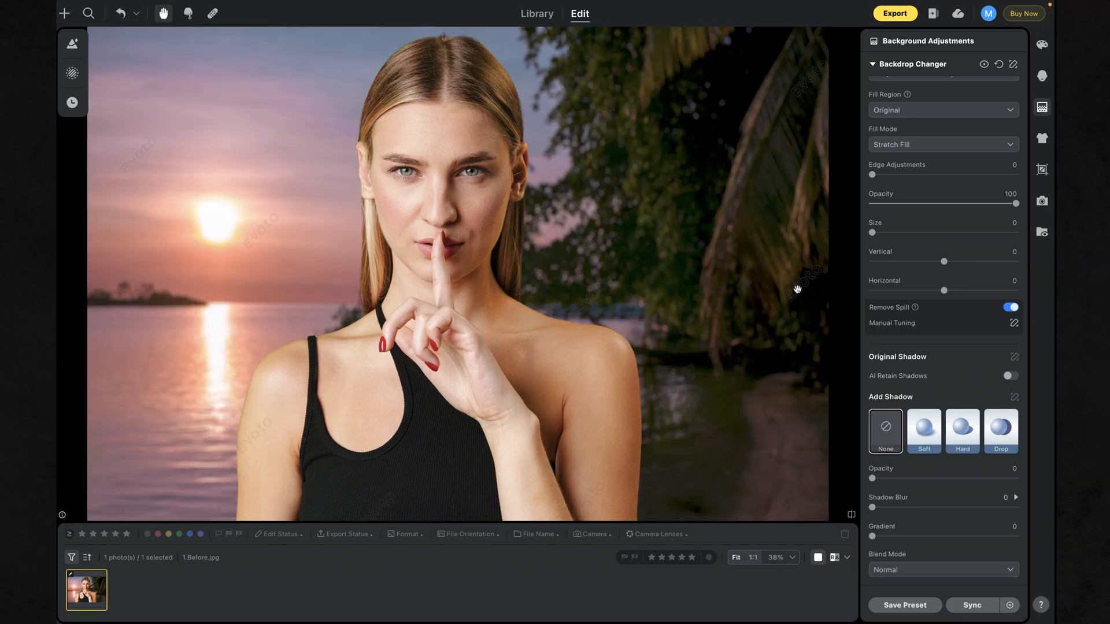
{"action": "mouse_move", "coordinate": [933, 364]}
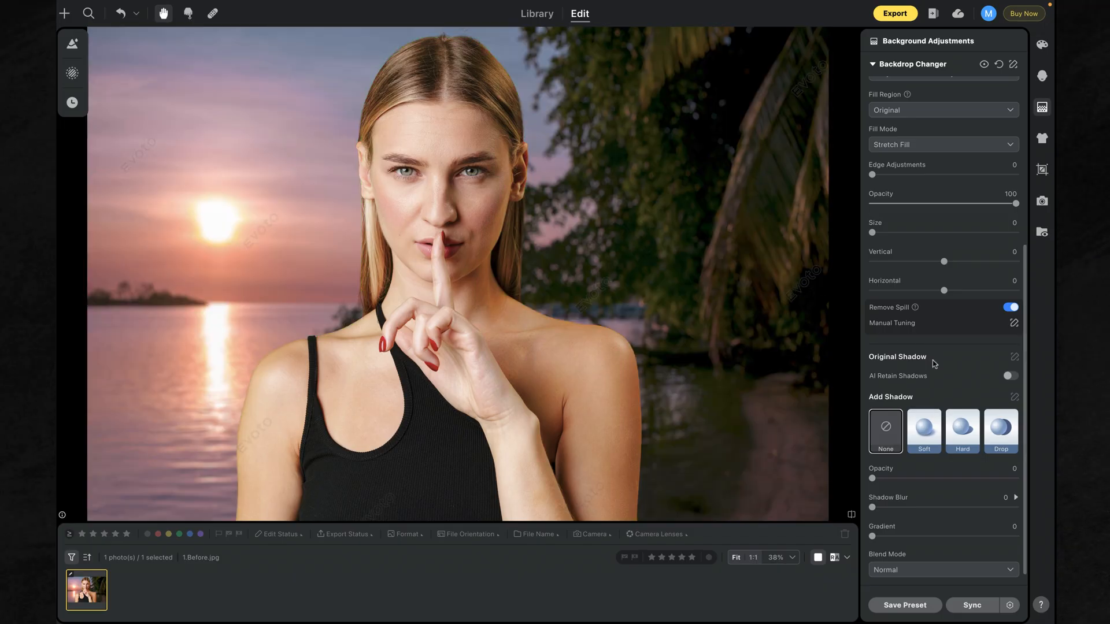